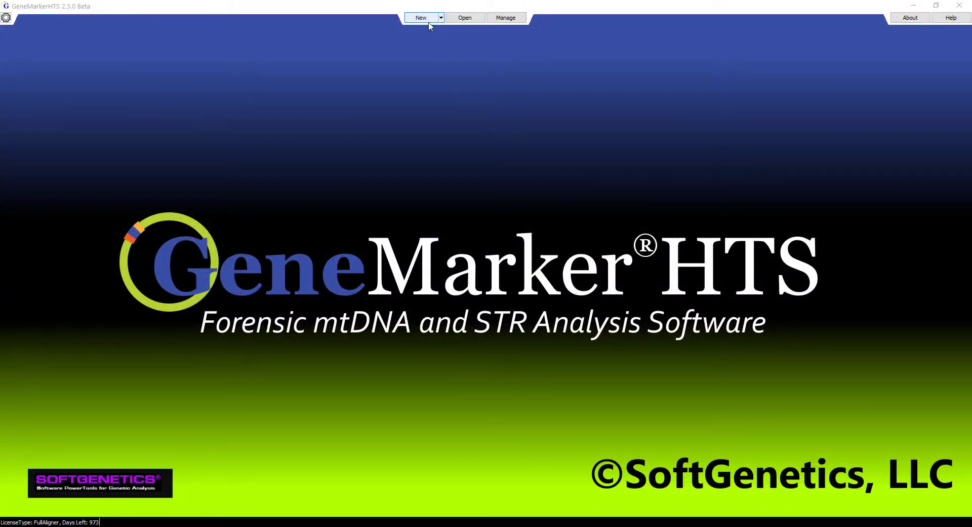
Start a new analysis project using the Promega_PowerSeq_56GMY_v1 panel.
click(420, 17)
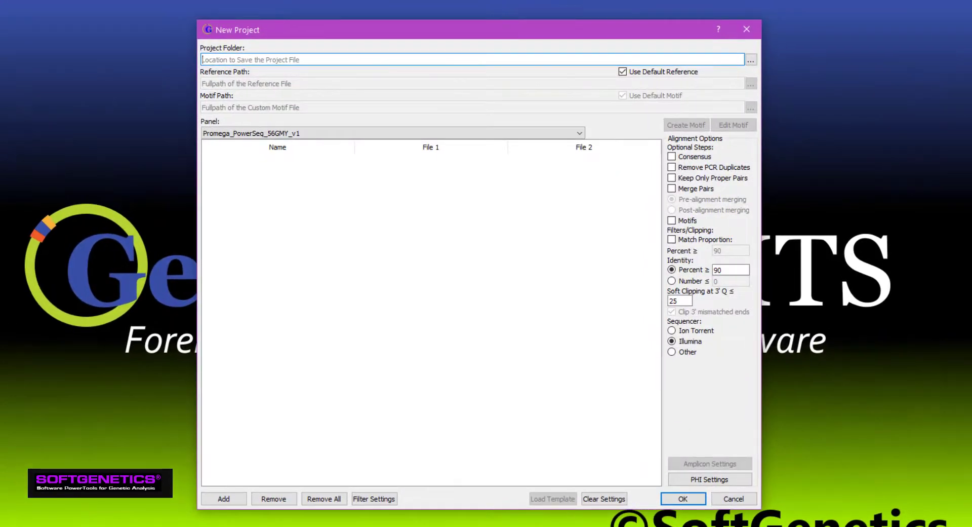
click(474, 60)
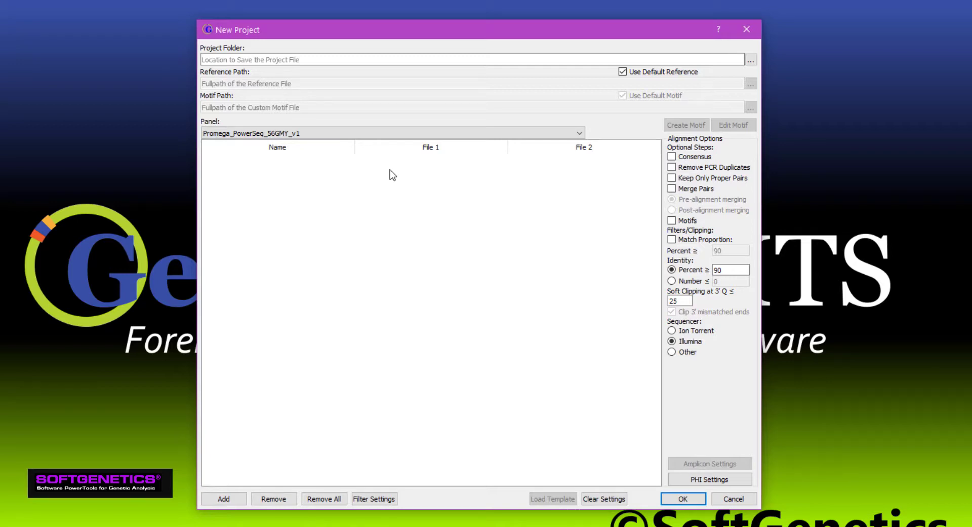
Add the four FASTQ samples 2391C-A, -B, -C and 2800M from HTS Data to the project.
click(223, 498)
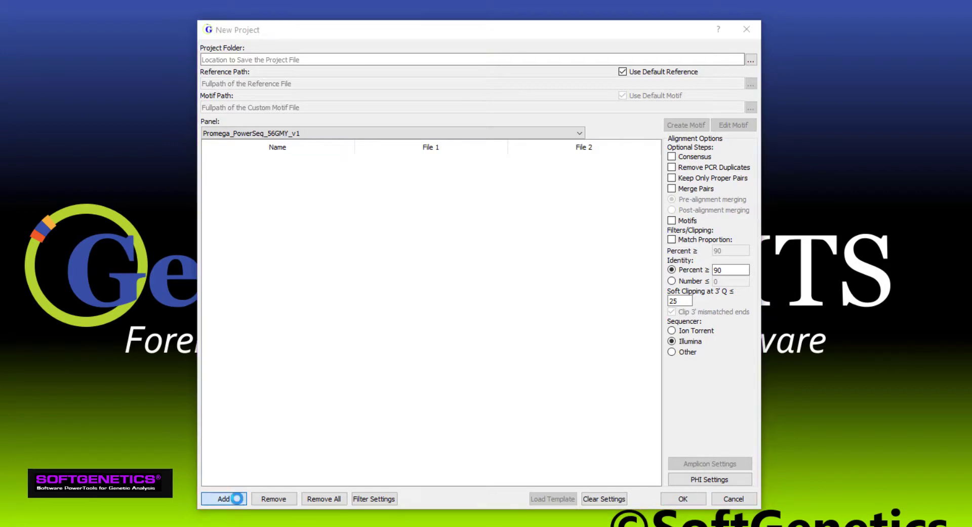
click(223, 499)
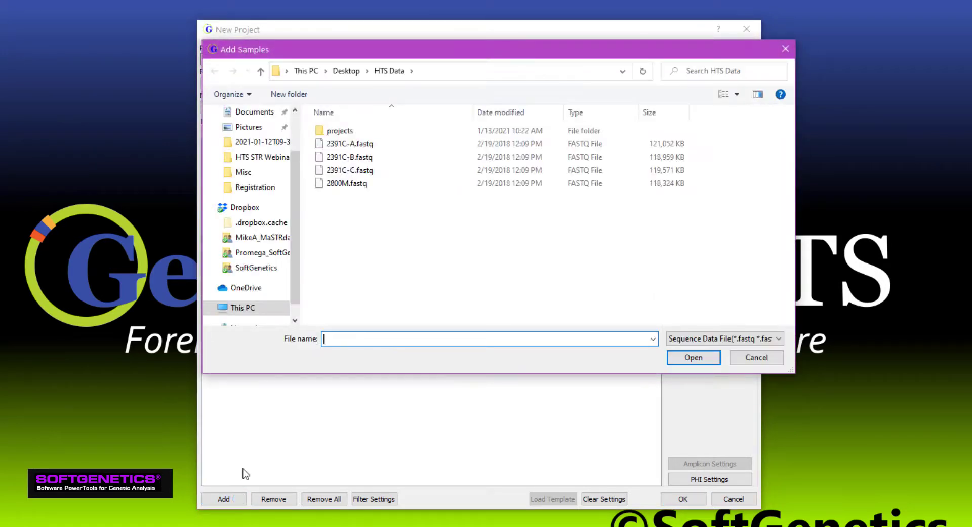
click(349, 143)
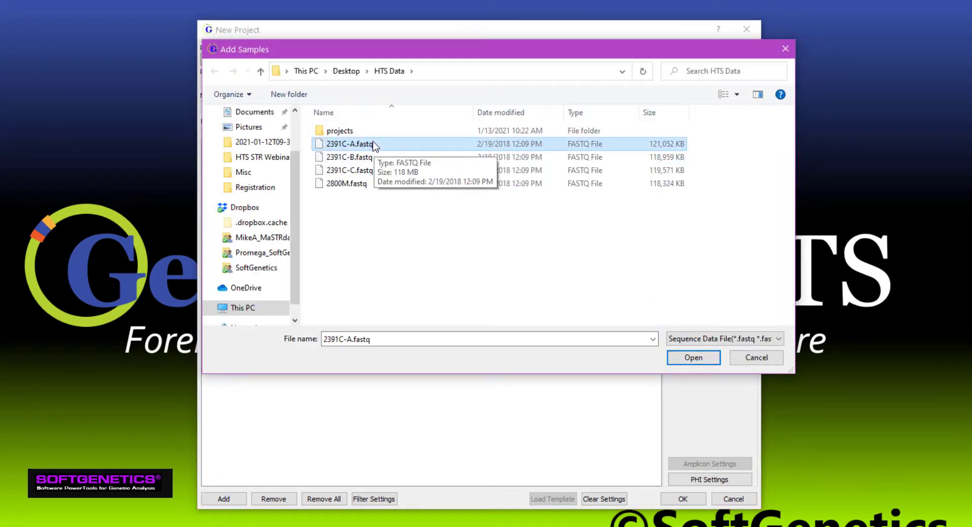
click(350, 183)
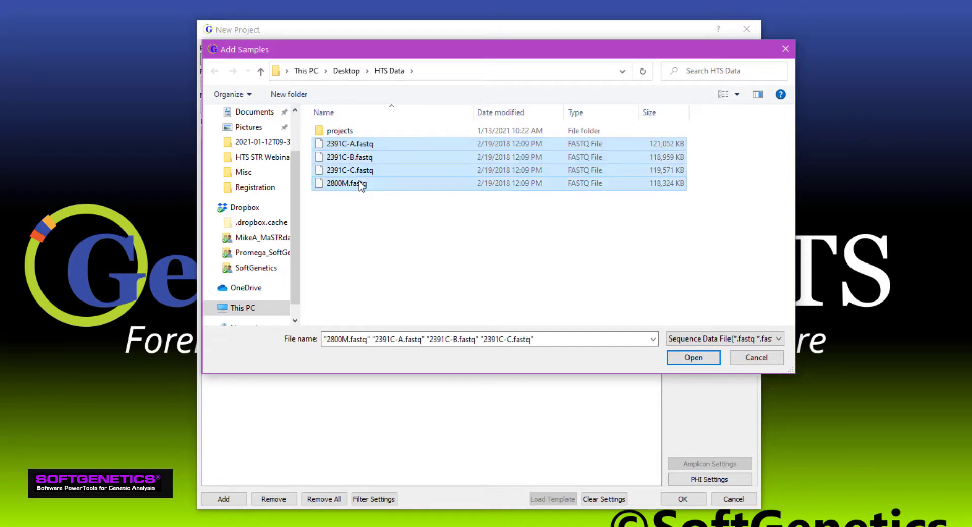
click(693, 357)
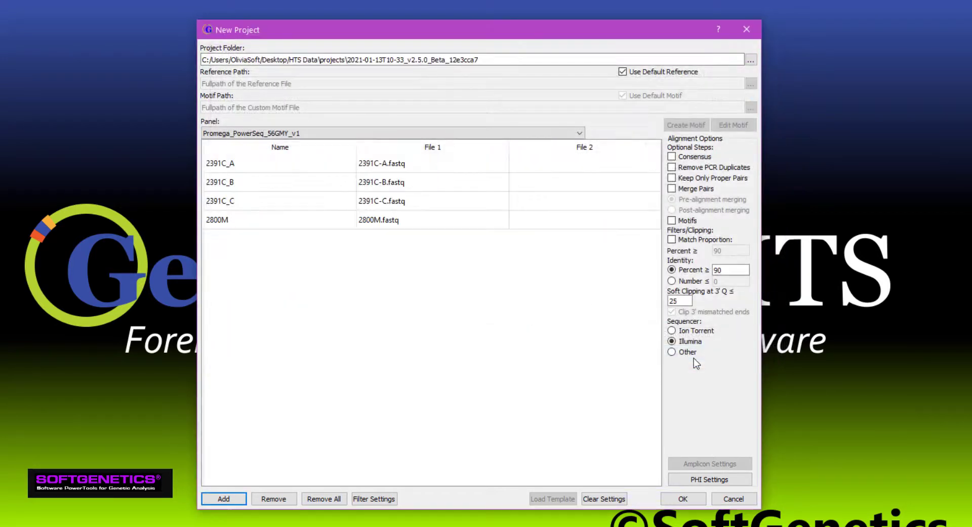
mouse_move(631, 347)
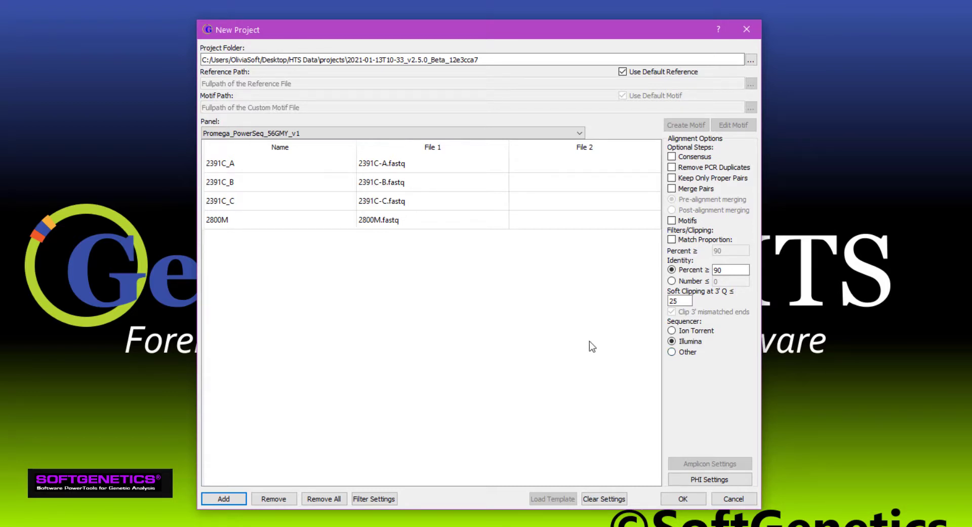
click(374, 498)
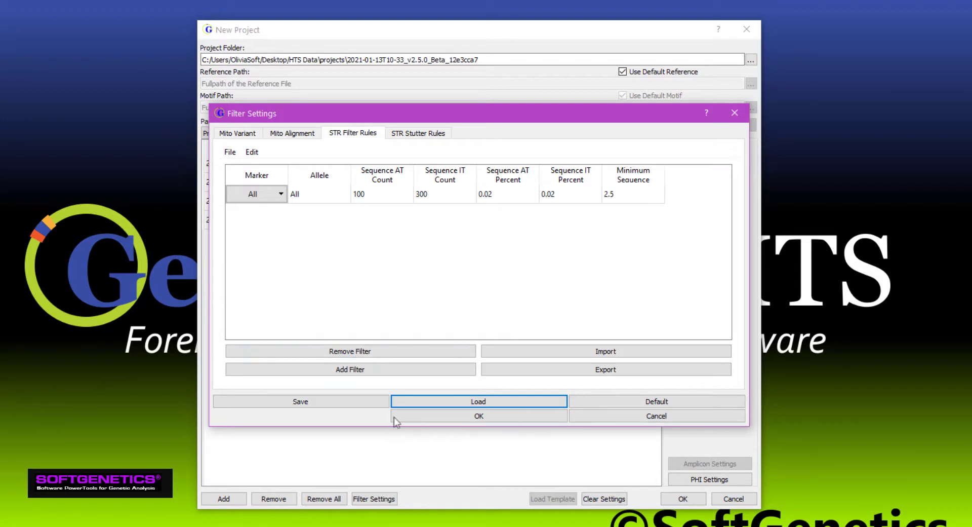
click(418, 132)
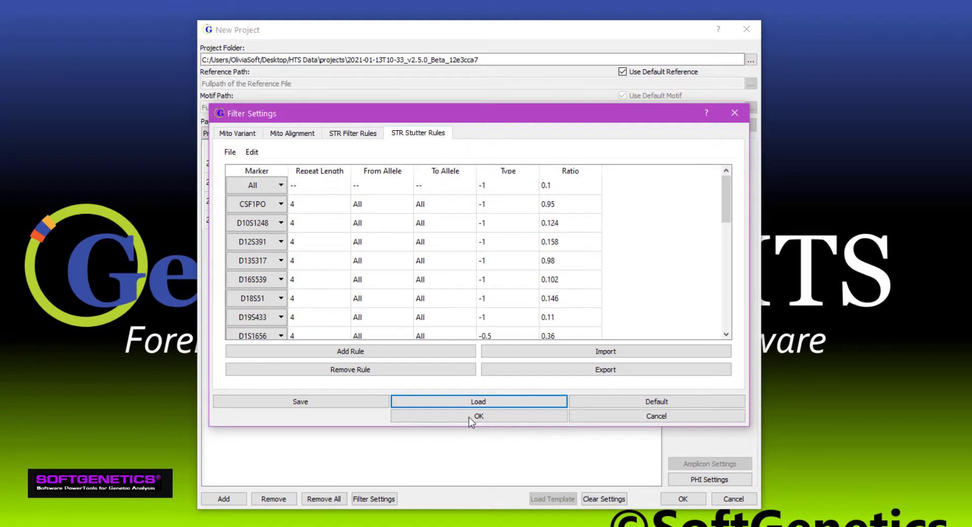
click(478, 415)
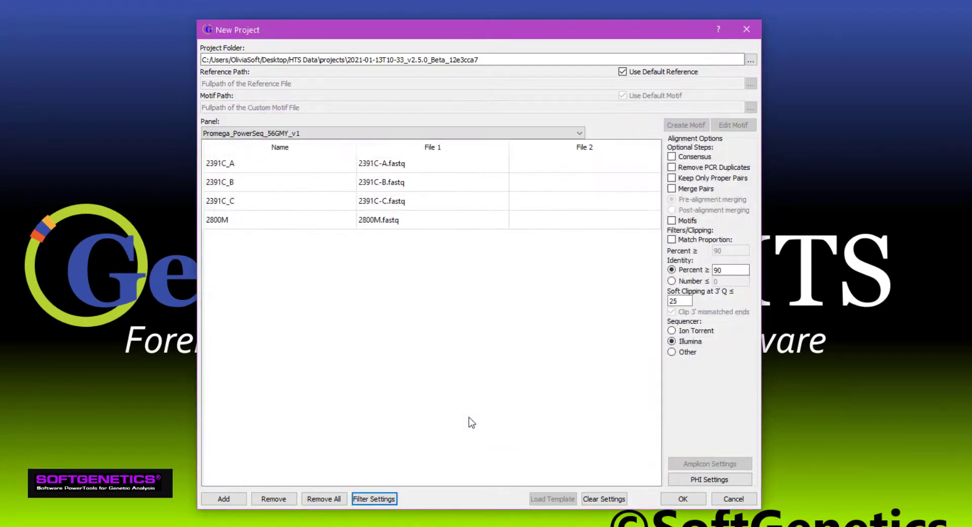
mouse_move(667, 498)
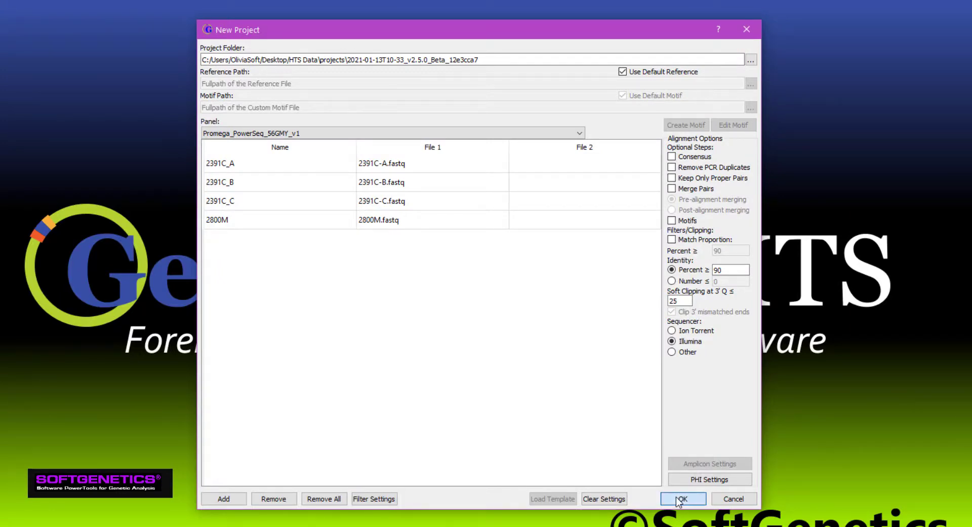
Confirm the project setup and allow its new project folder to be created.
click(683, 498)
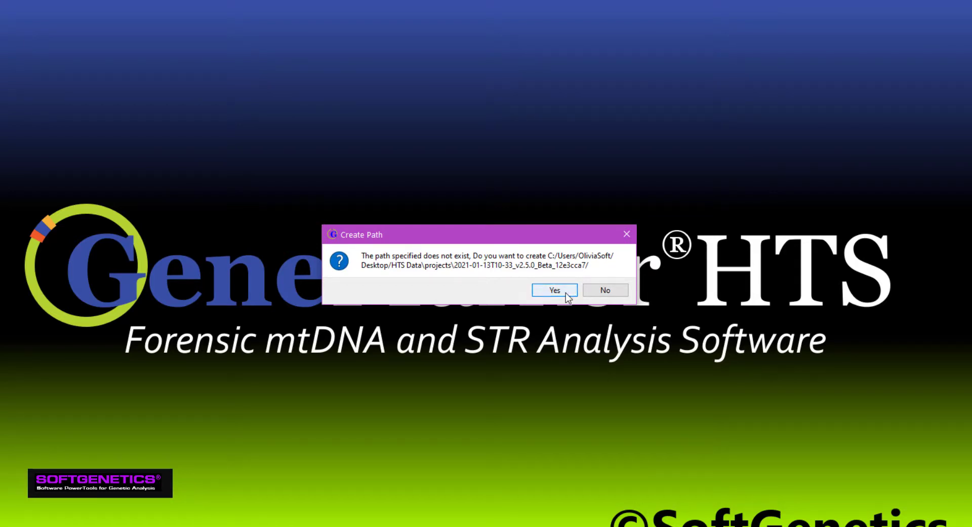
click(555, 290)
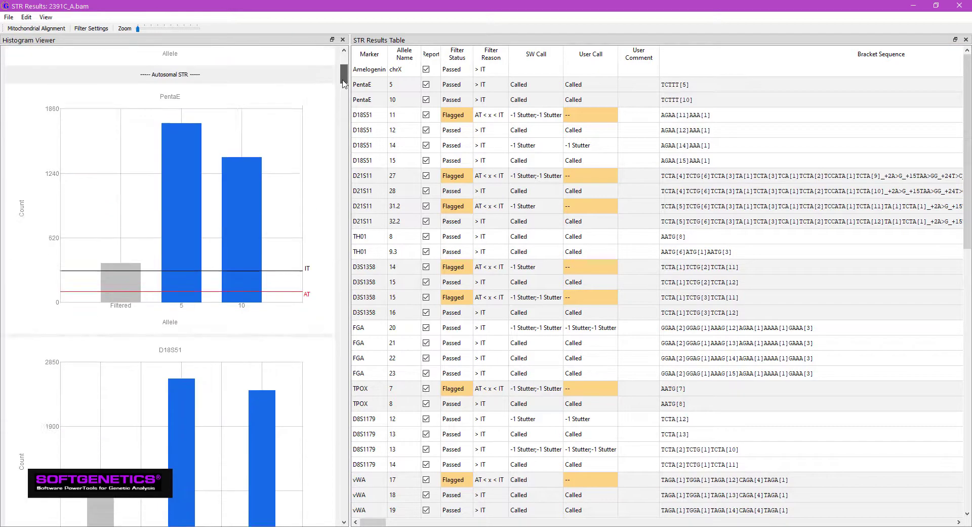
Review the 2391C_A histograms and STR results table with its flagged alleles.
scroll(down, 3)
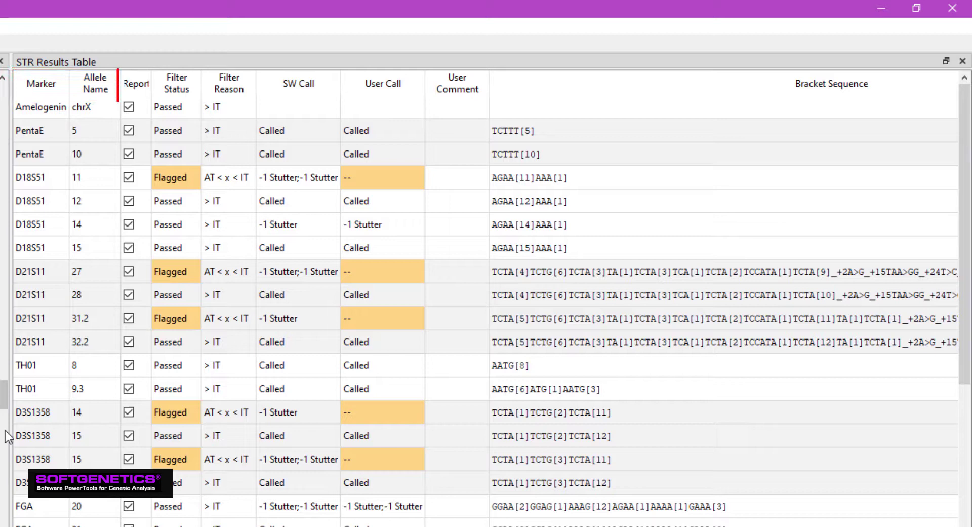
click(135, 84)
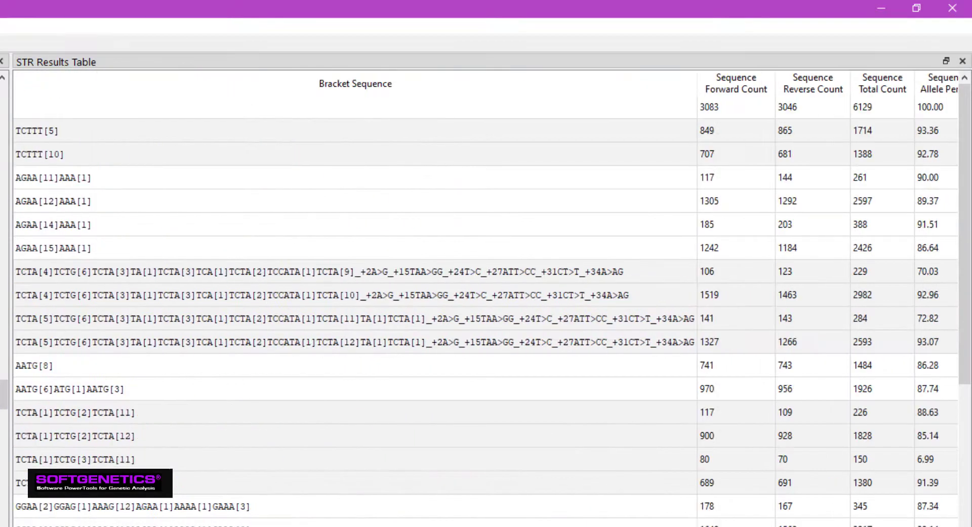
scroll(right, 3)
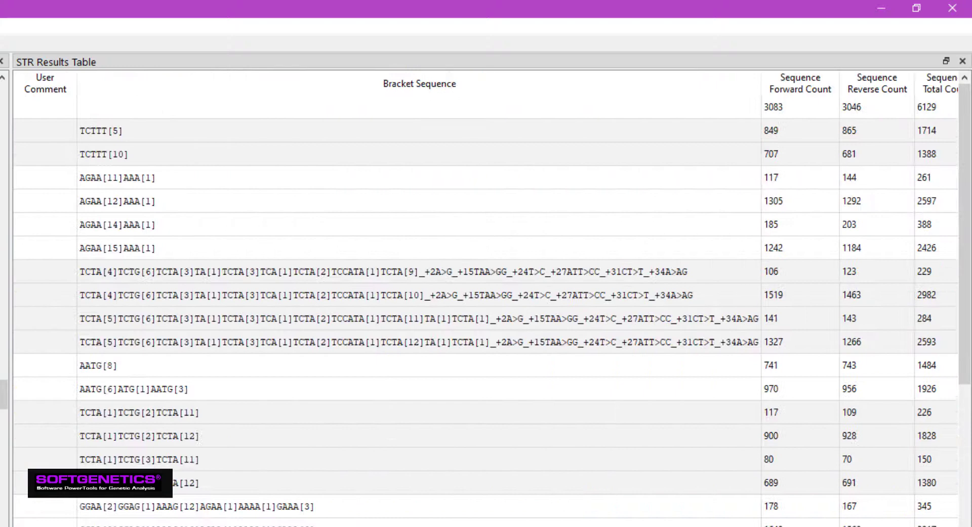
Set the user call of flagged D18S51 allele 11 to -1 Stutter;-1 Stutter.
scroll(left, 3)
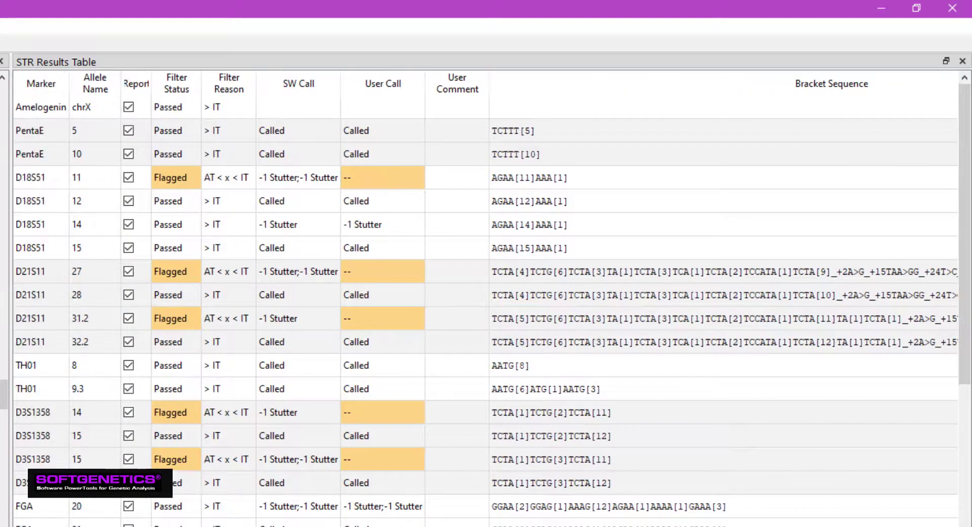
mouse_move(369, 209)
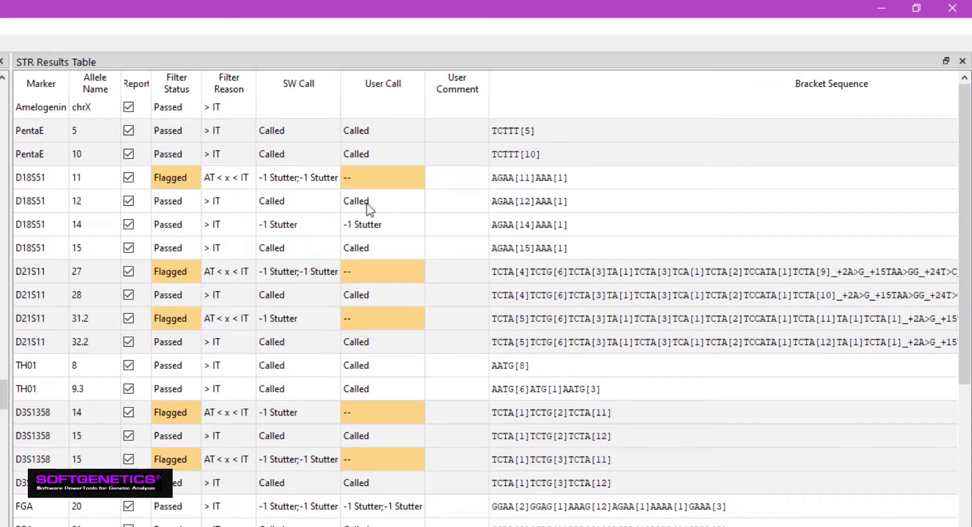
double_click(383, 178)
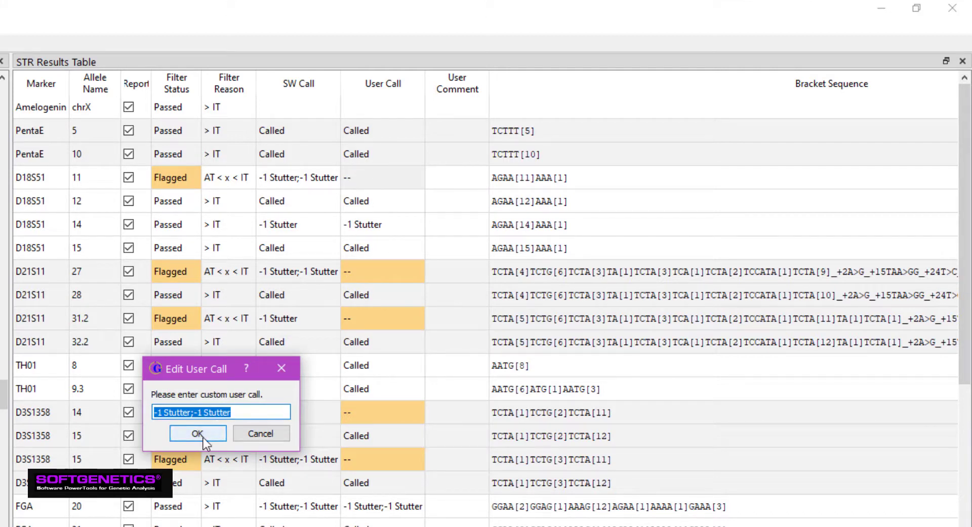
click(198, 434)
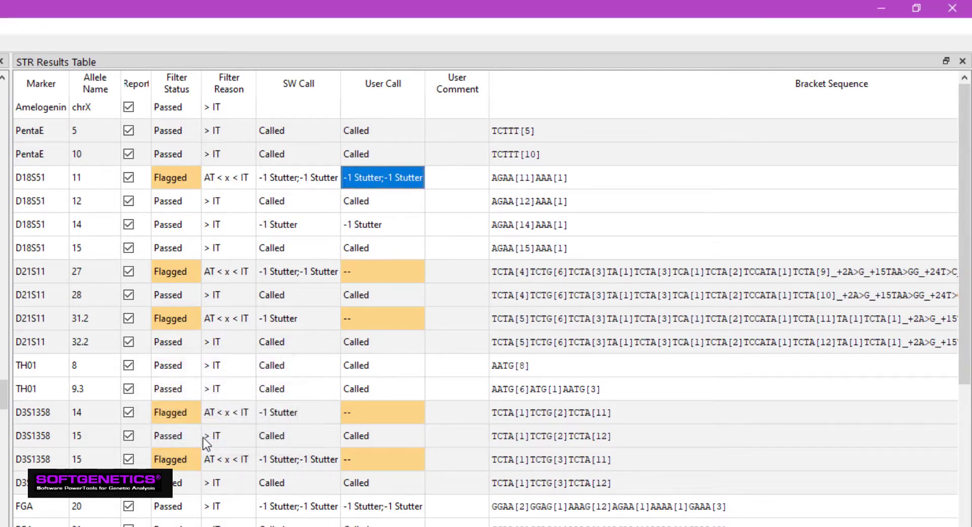
mouse_move(460, 311)
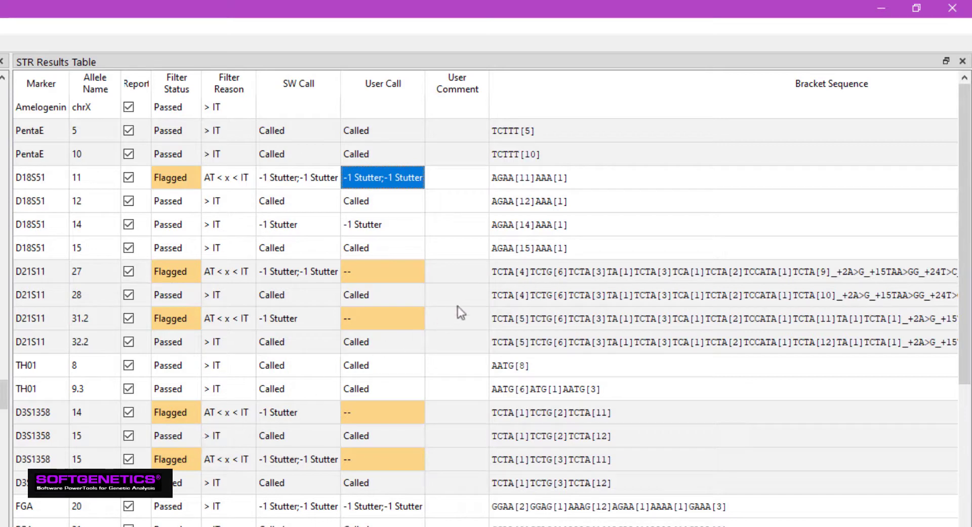
click(457, 295)
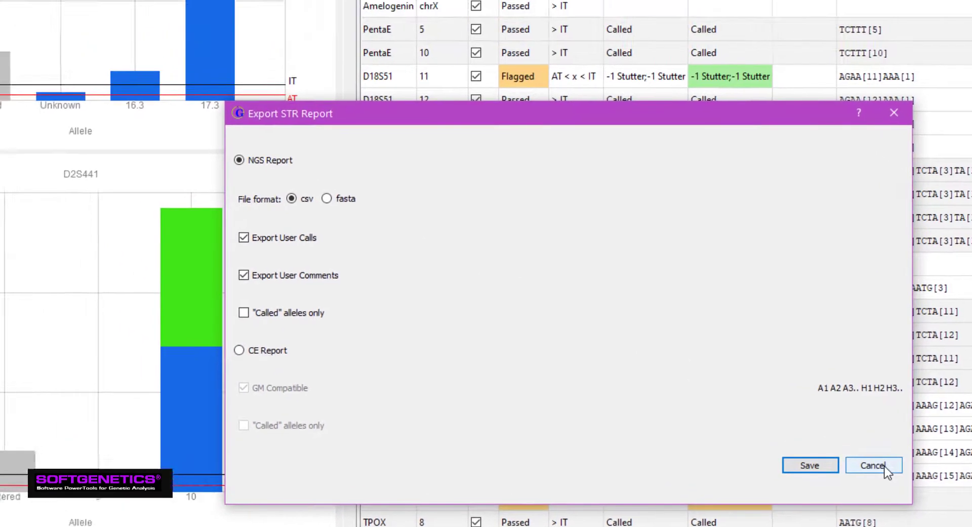
Dismiss the Export STR Report dialog without saving a report.
click(873, 465)
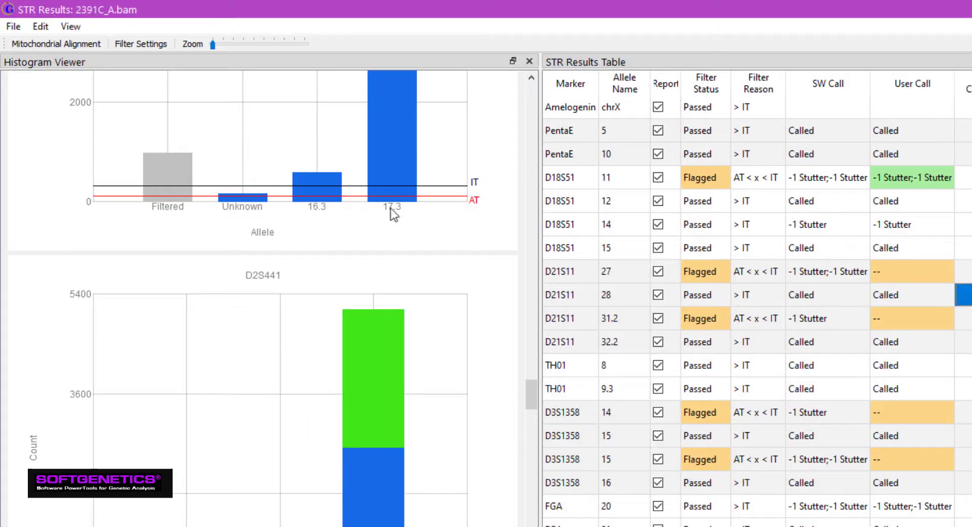